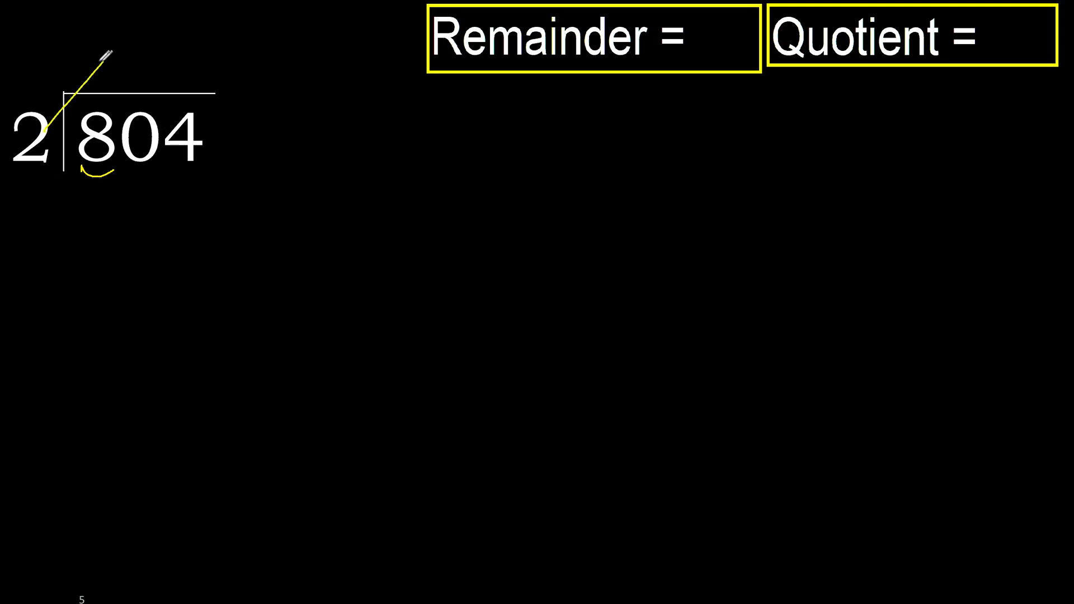
pyautogui.moveTo(99, 53)
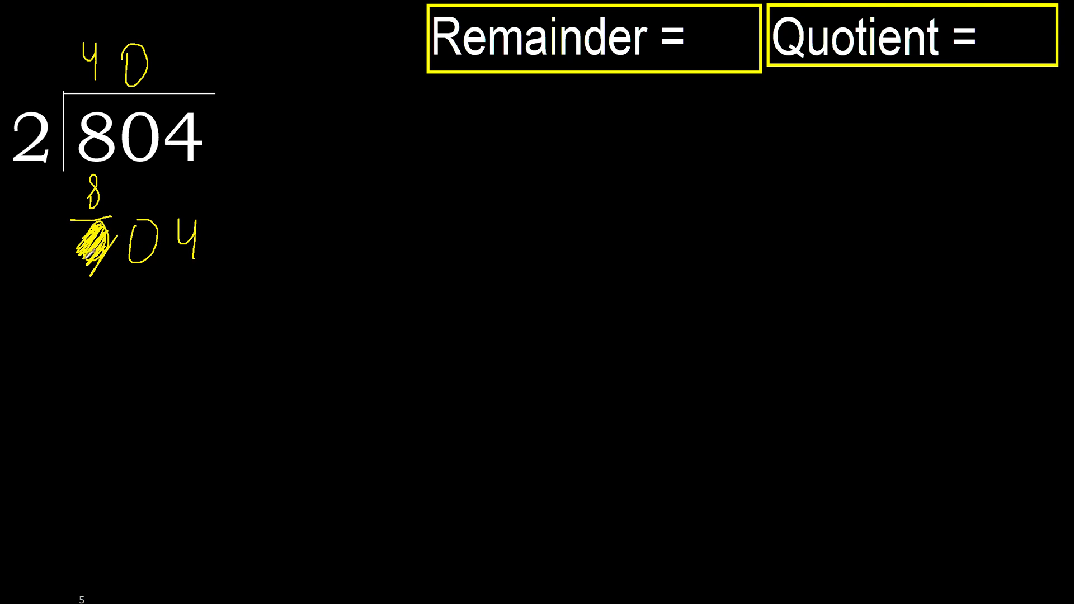
# Cross out the subtracted zero and bring down 04 beneath the working
pyautogui.moveTo(192, 158); pyautogui.dragTo(154, 213)
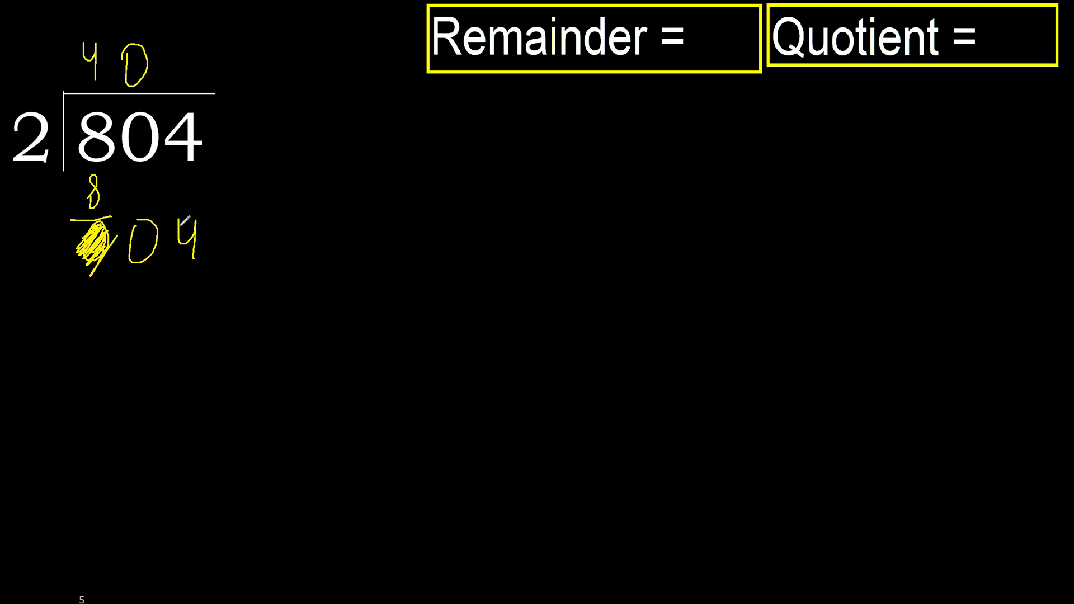
pyautogui.moveTo(133, 219); pyautogui.dragTo(141, 261)
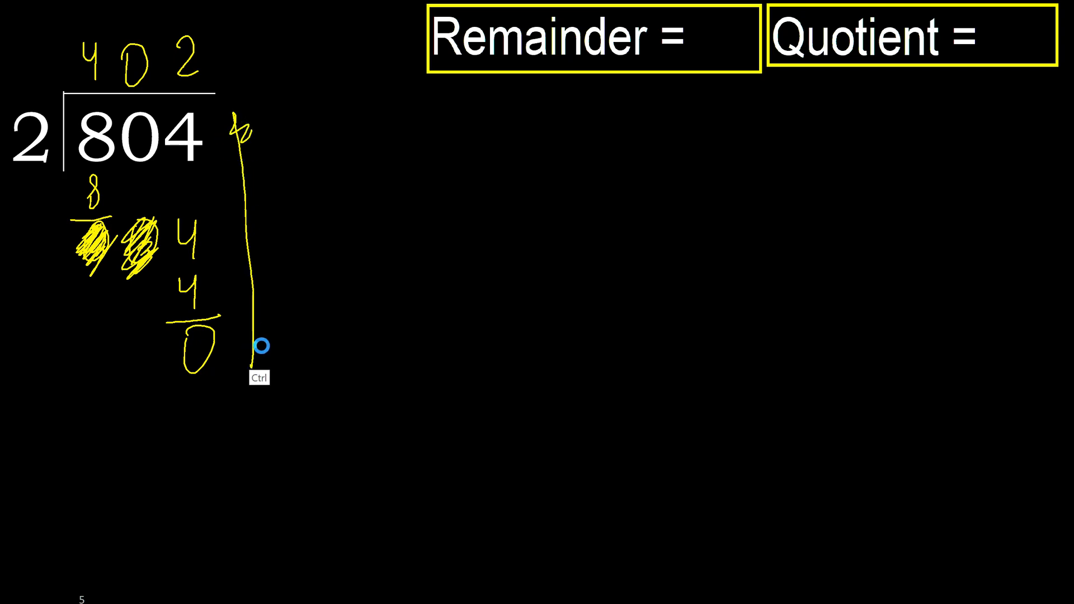
# Draw a line linking the leftover 0 to the Remainder label
pyautogui.moveTo(246, 349); pyautogui.dragTo(674, 41)
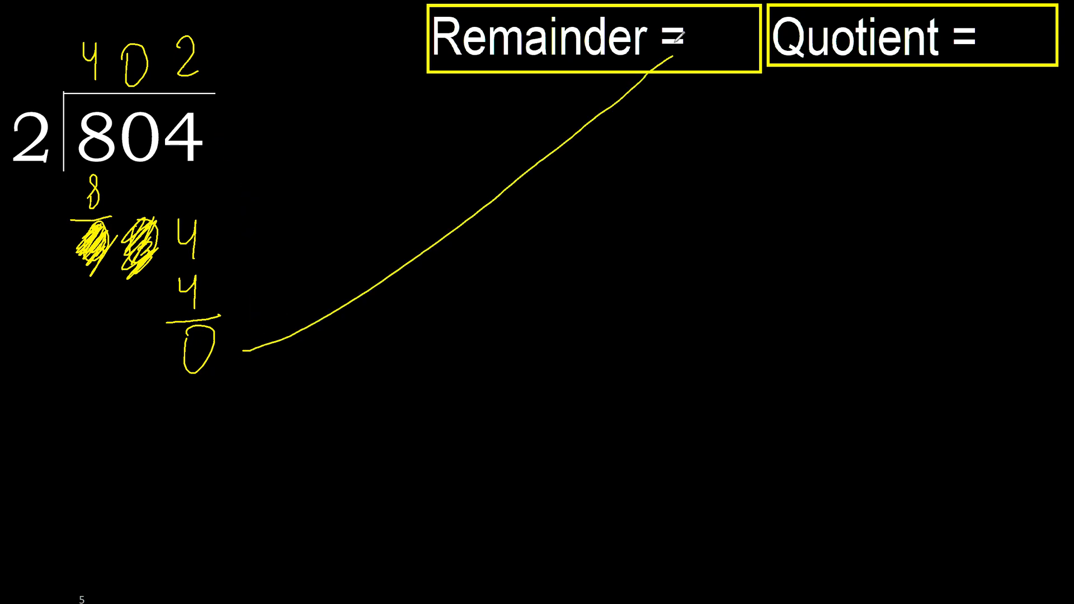
# Write 0 after Remainder = and 402 after Quotient = in the yellow boxes
pyautogui.moveTo(243, 350); pyautogui.dragTo(709, 35)
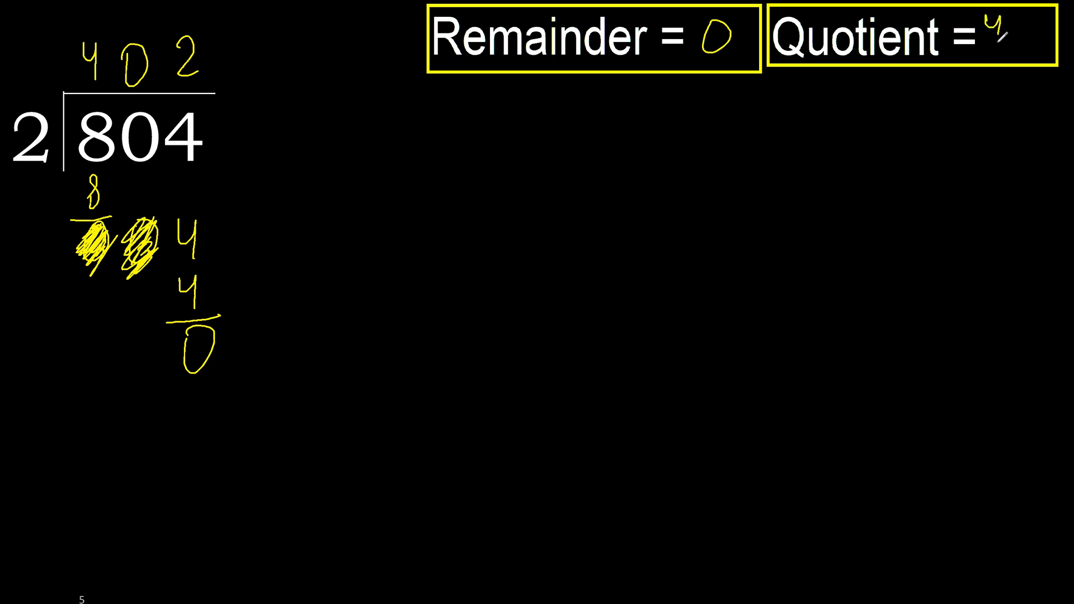
pyautogui.write('02')
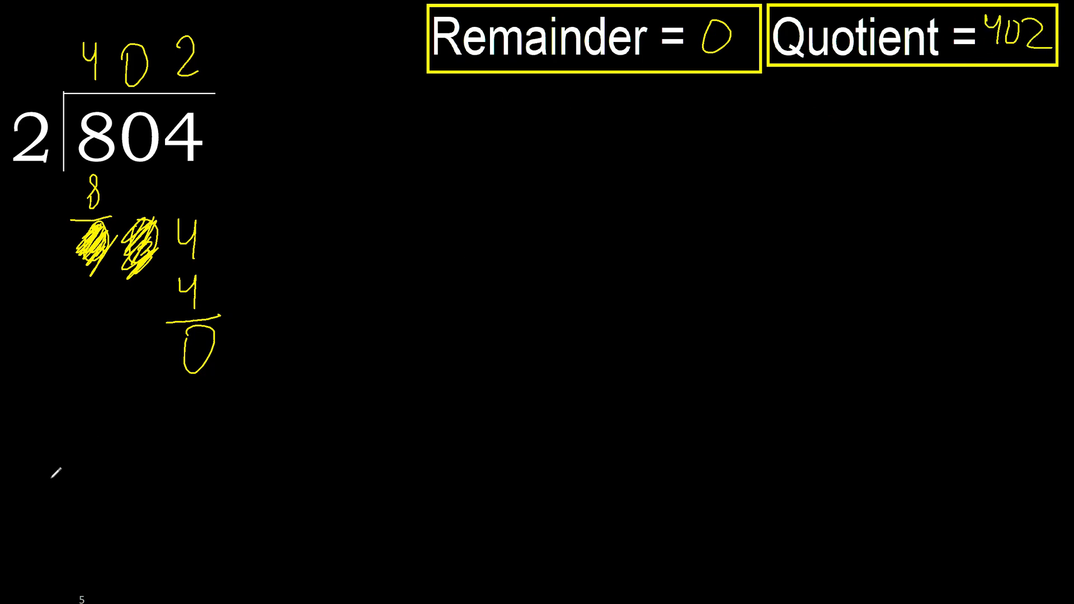